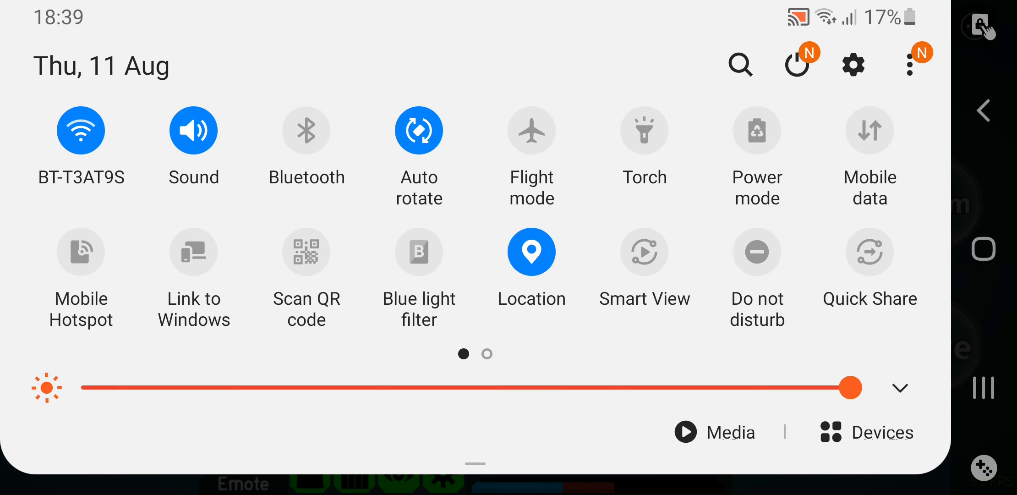
Step: Close the first round's Game Summary and steer the character across the icy platform toward the rocks
left_click_drag(849, 387, 458, 387)
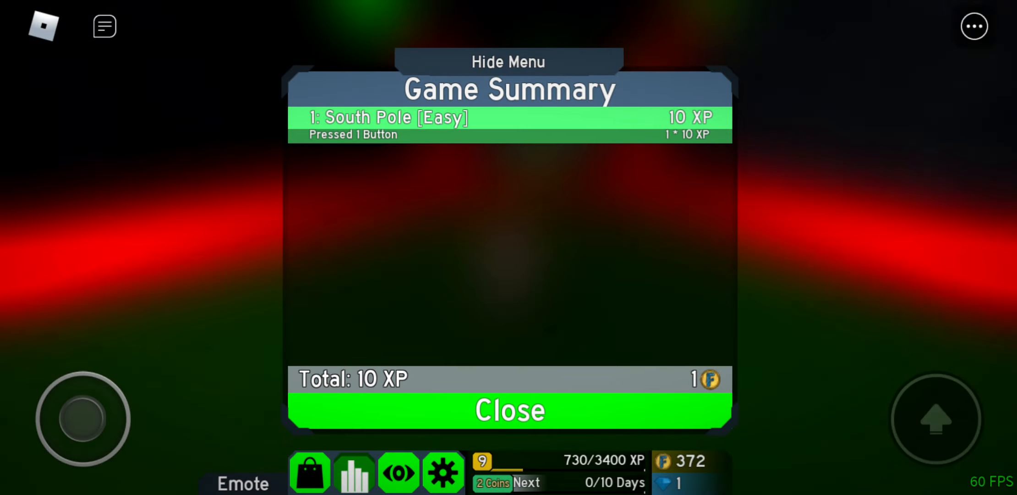
left_click(507, 410)
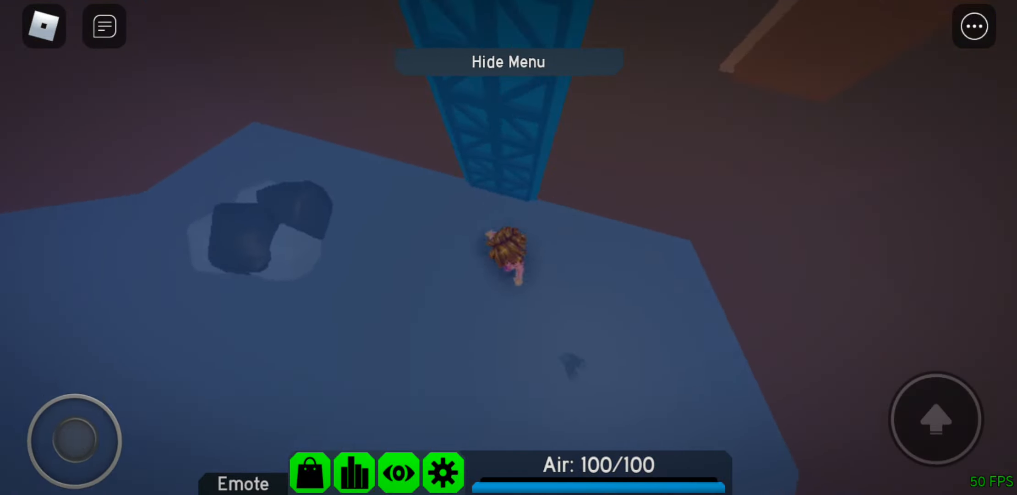
left_click_drag(74, 441, 85, 408)
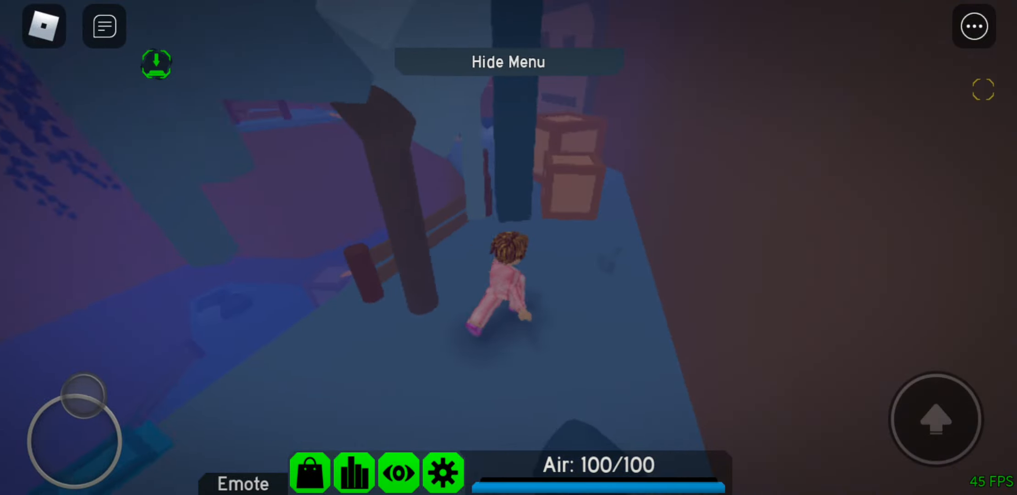
left_click_drag(78, 434, 117, 421)
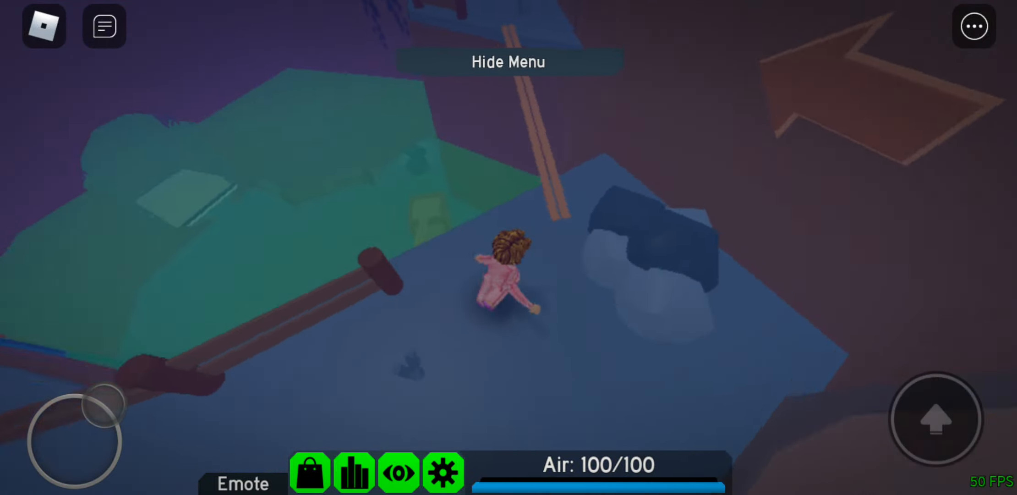
left_click_drag(73, 437, 73, 402)
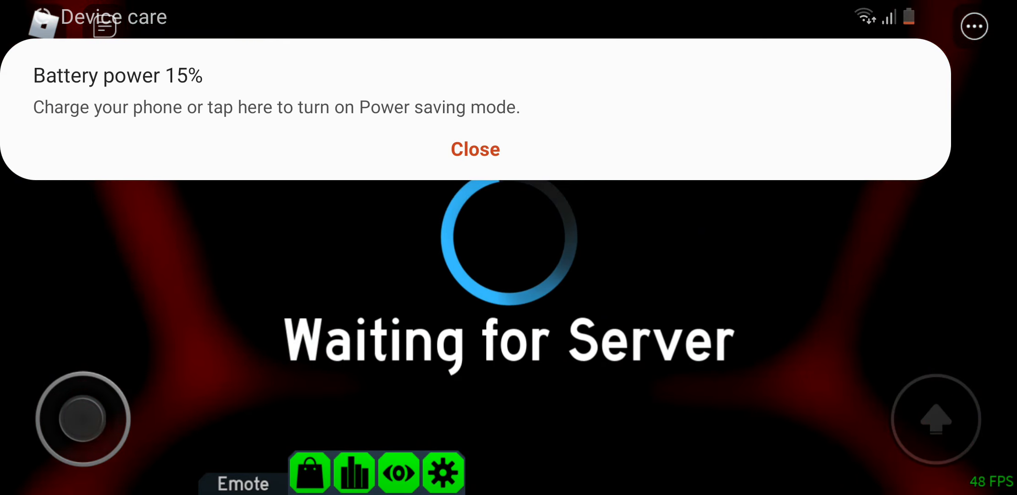
Step: Dismiss the low battery warning, close the next summary and move over the floating island
left_click(475, 150)
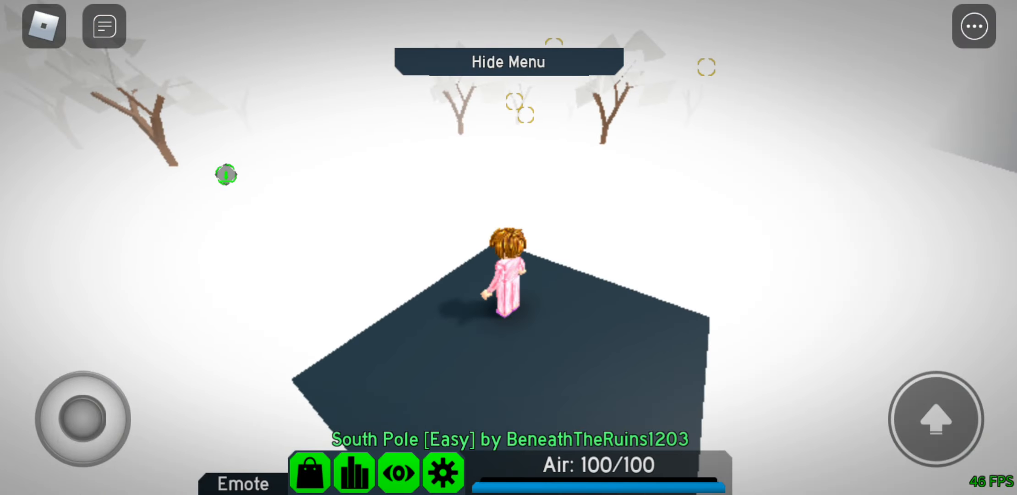
left_click(354, 471)
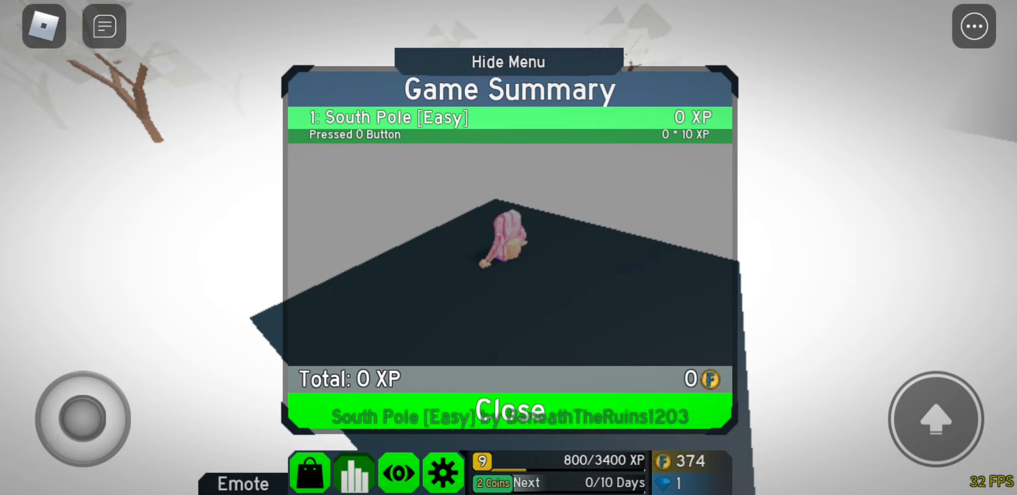
left_click(508, 409)
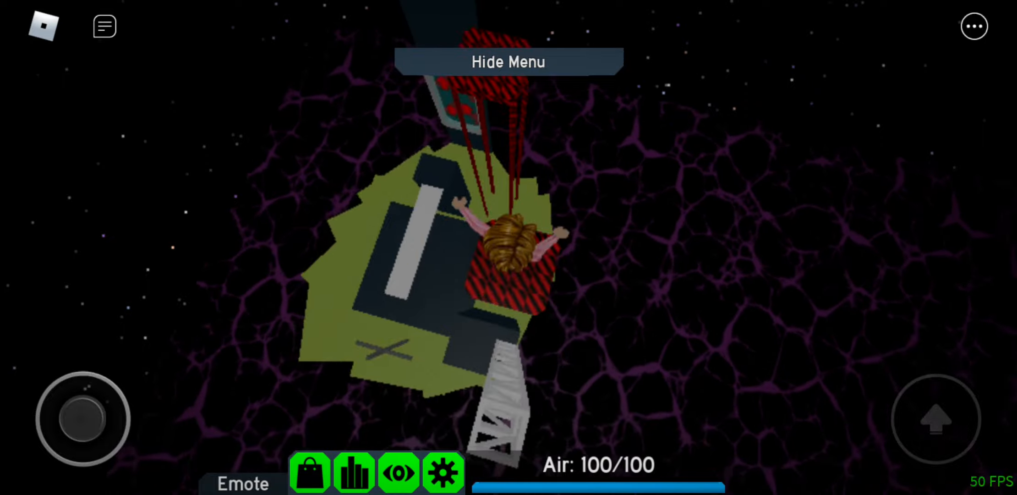
left_click_drag(83, 418, 123, 386)
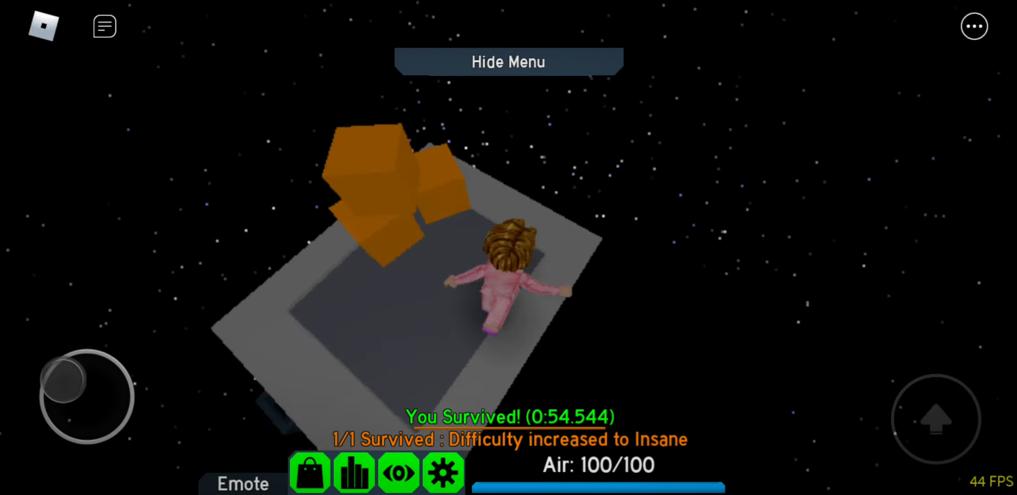
Step: Browse the shop of auras, tanks and skins, then dismiss further round summaries including Northern Workshop
left_click(310, 472)
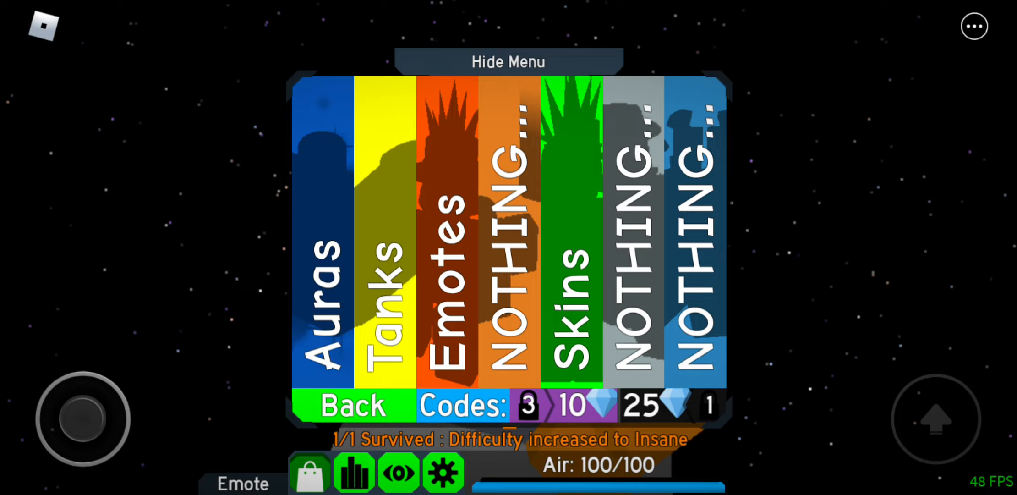
left_click(352, 407)
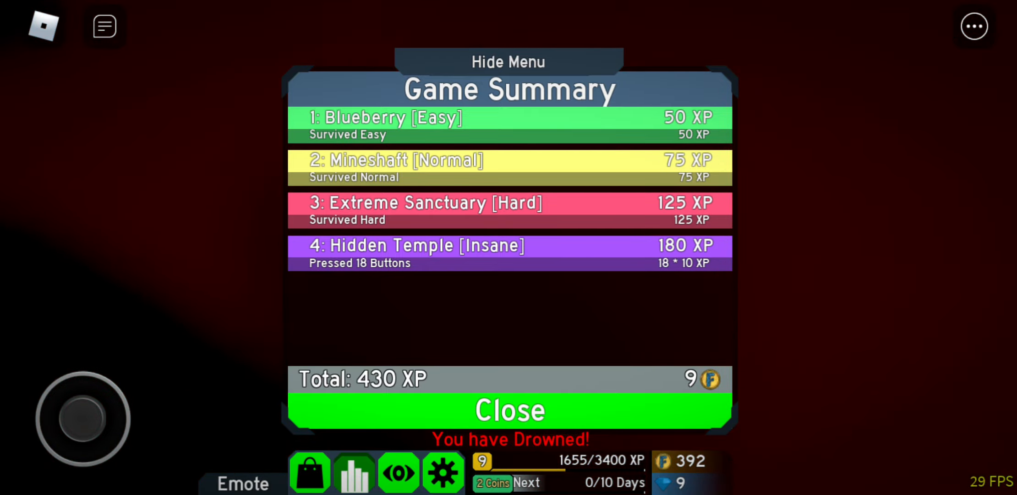
left_click(508, 409)
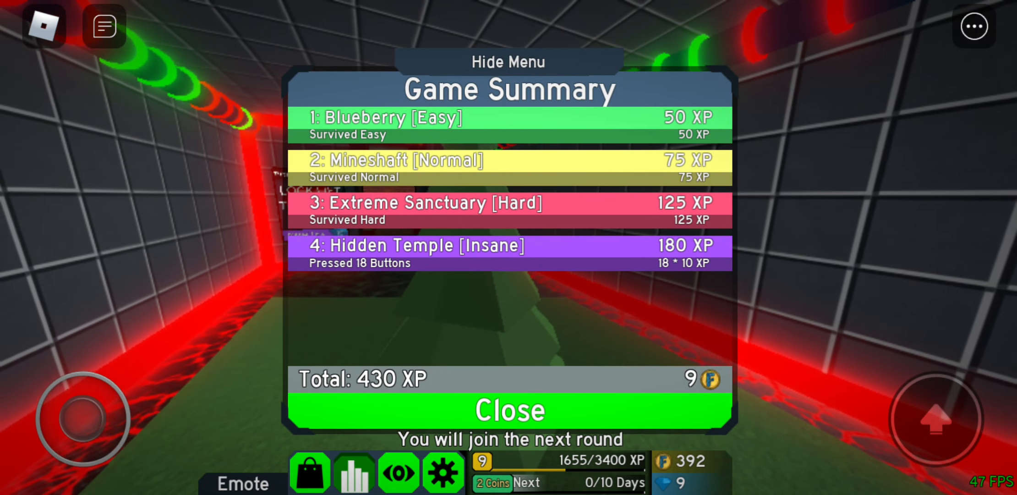
left_click(508, 409)
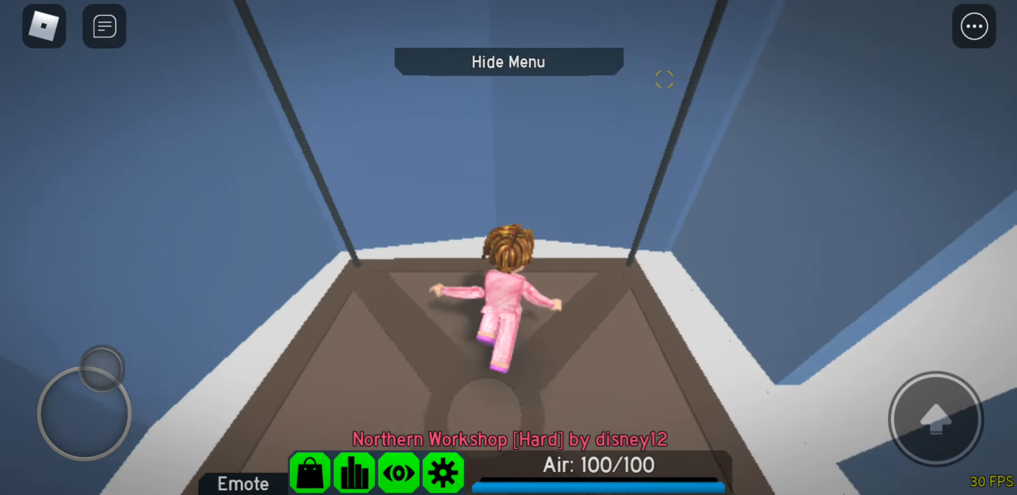
mouse_move(508, 260)
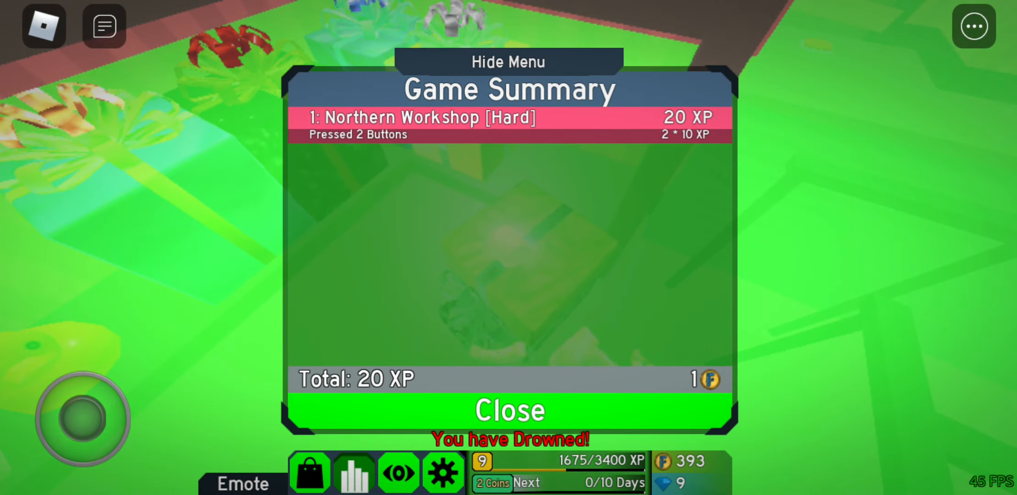
left_click(509, 410)
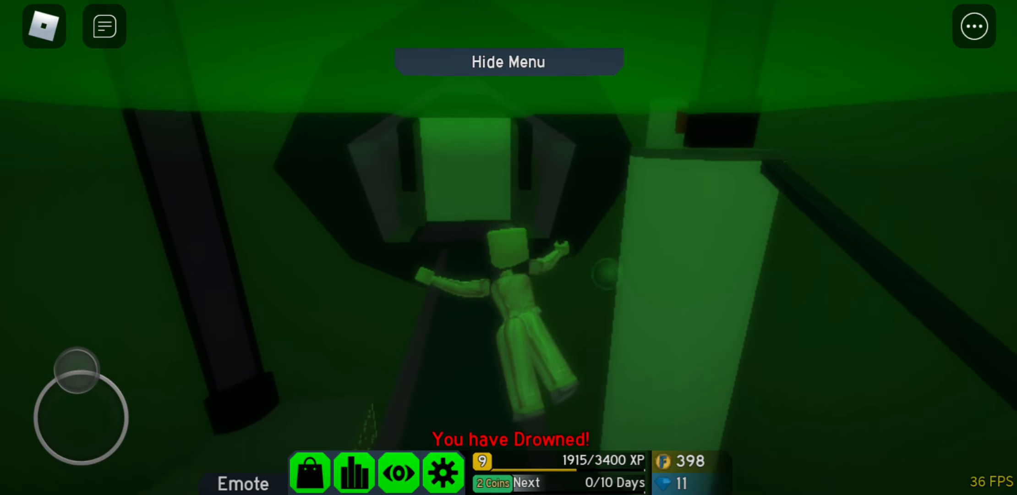
Step: Check the shop once more and return to the lobby with the lift locked to Insane
left_click(310, 471)
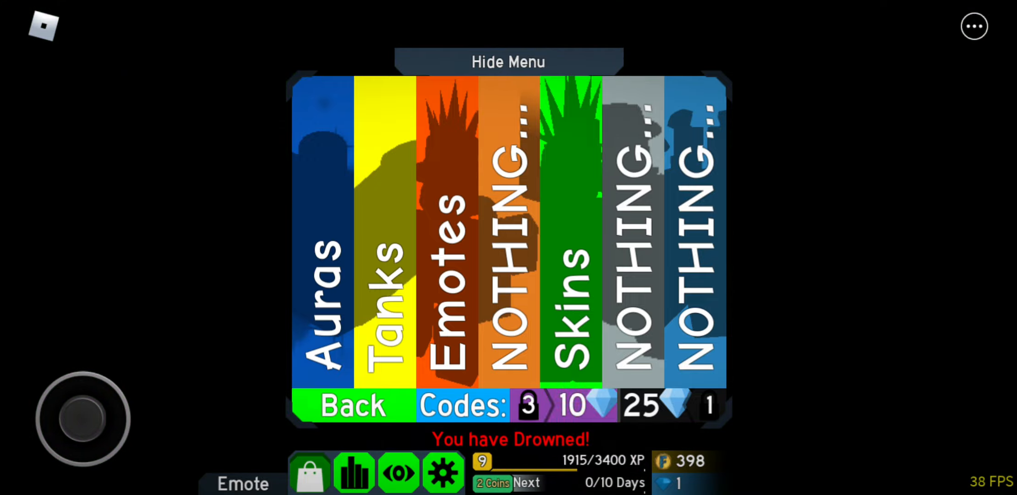
left_click(508, 61)
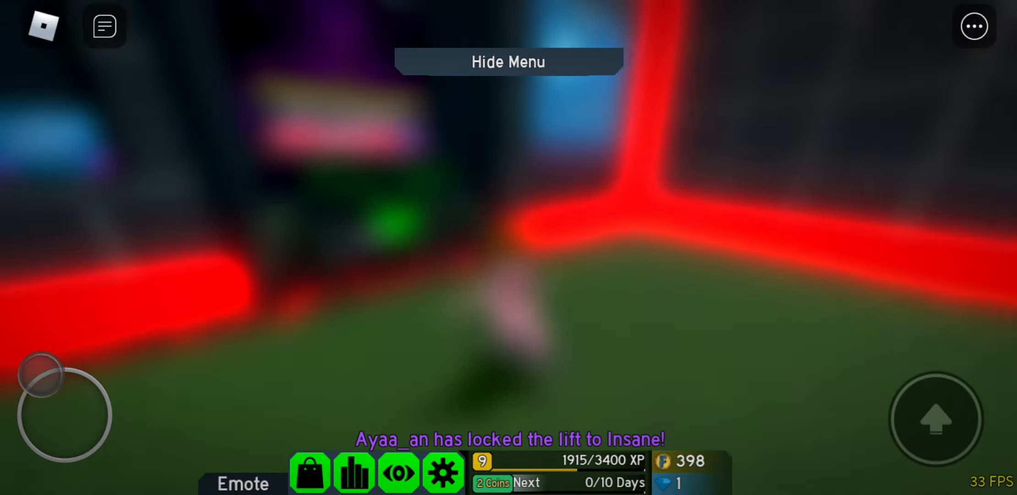